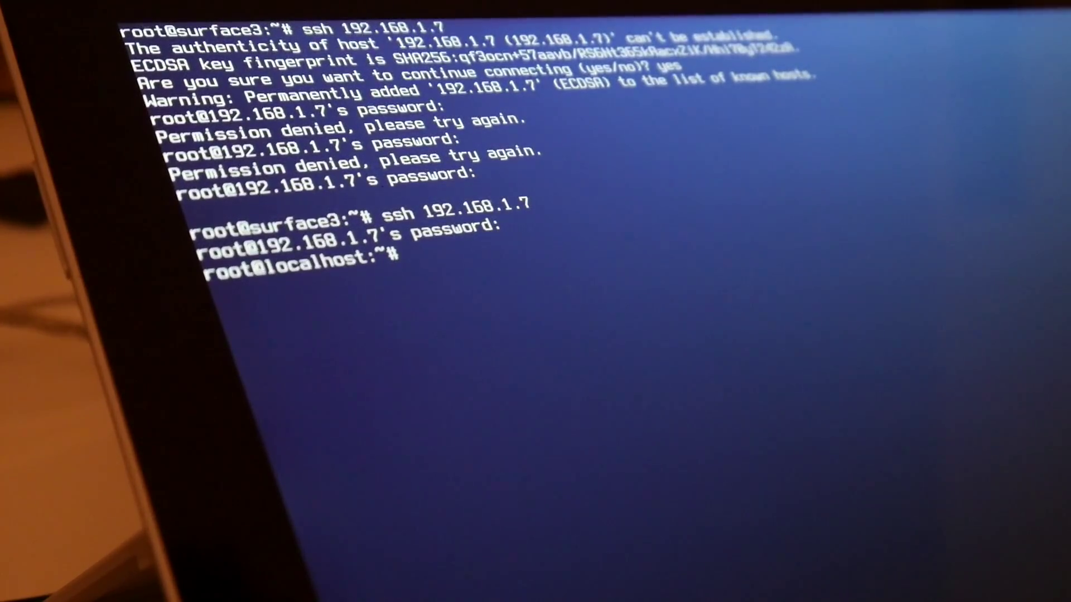
text(cat /proc/cpu)
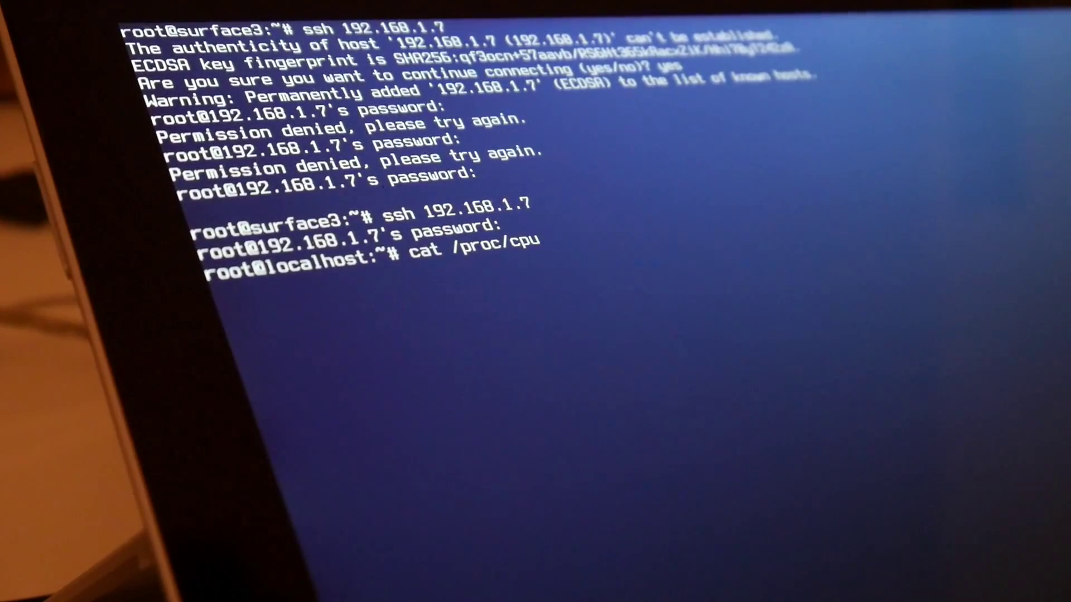